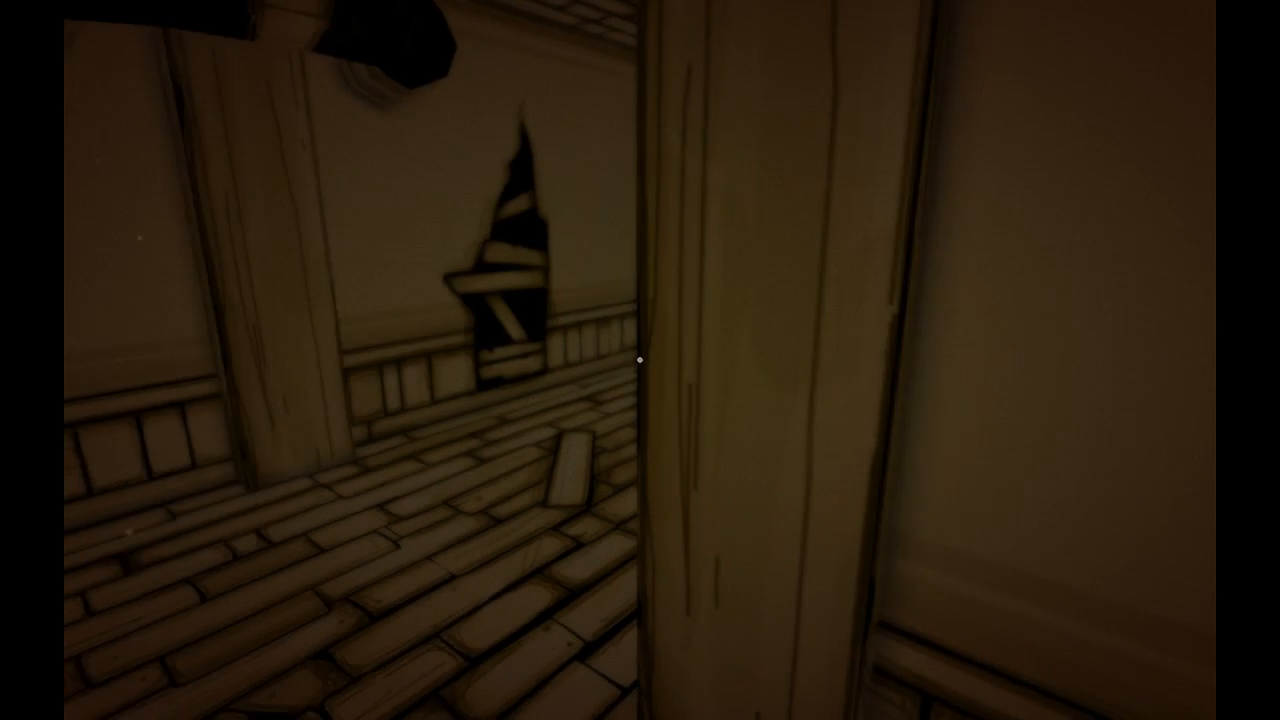
pyautogui.moveTo(640, 360)
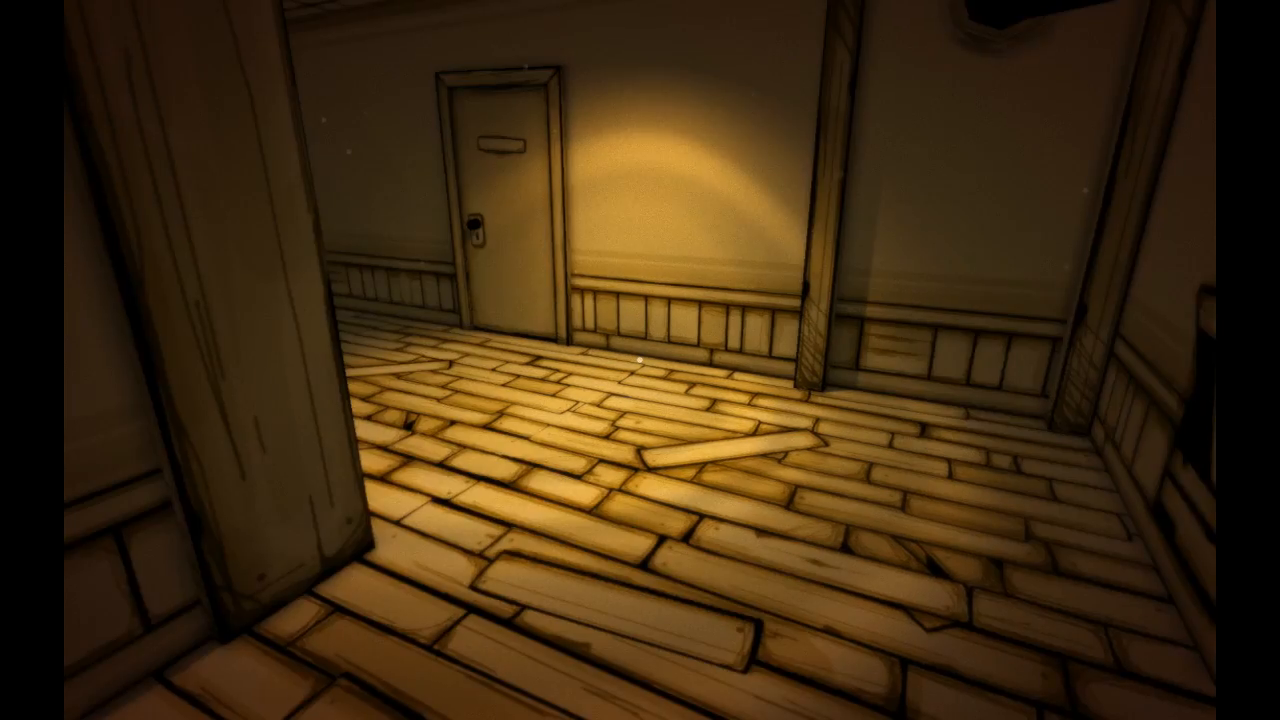
pyautogui.moveTo(640, 360)
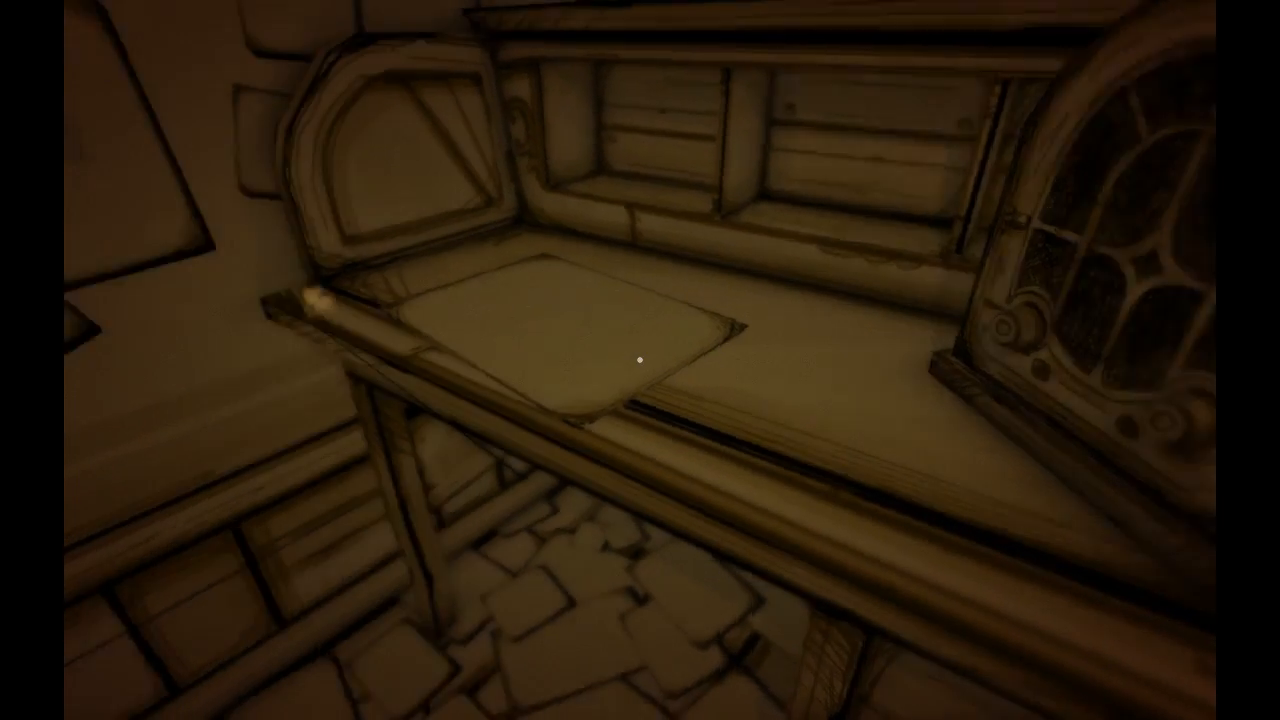
pyautogui.moveTo(640, 360)
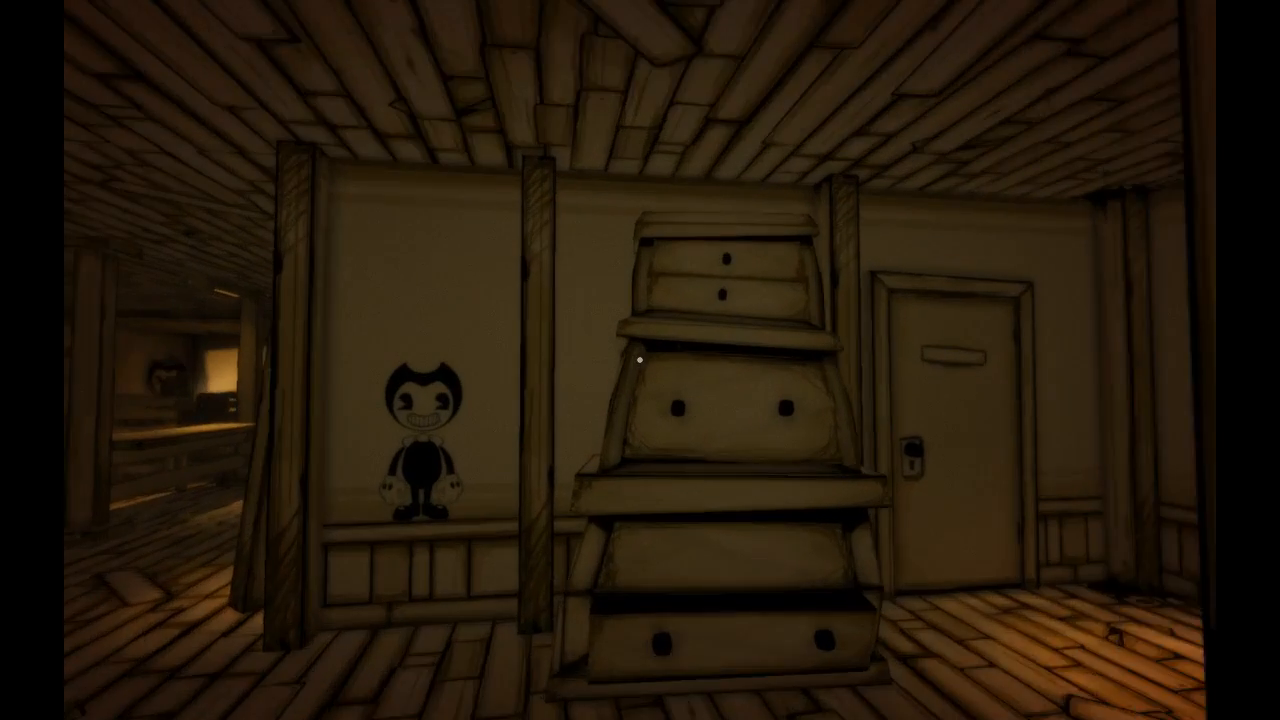
pyautogui.moveTo(640, 360)
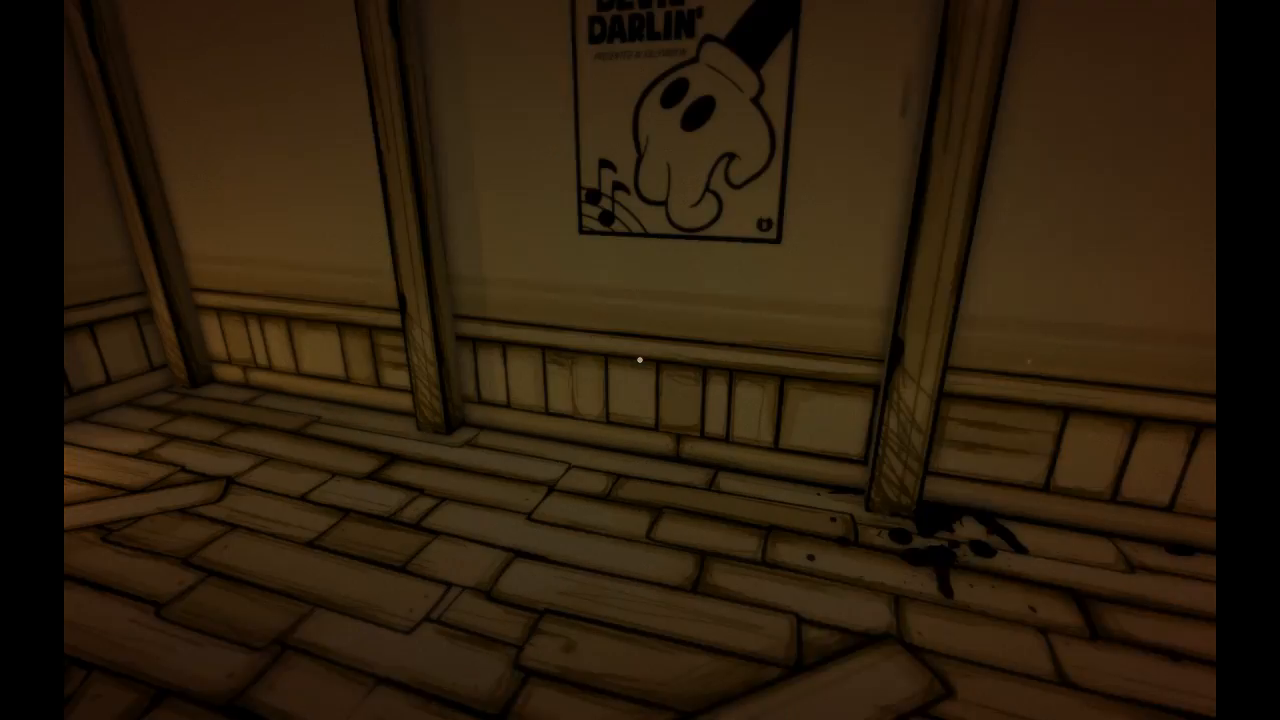
pyautogui.moveTo(640, 360)
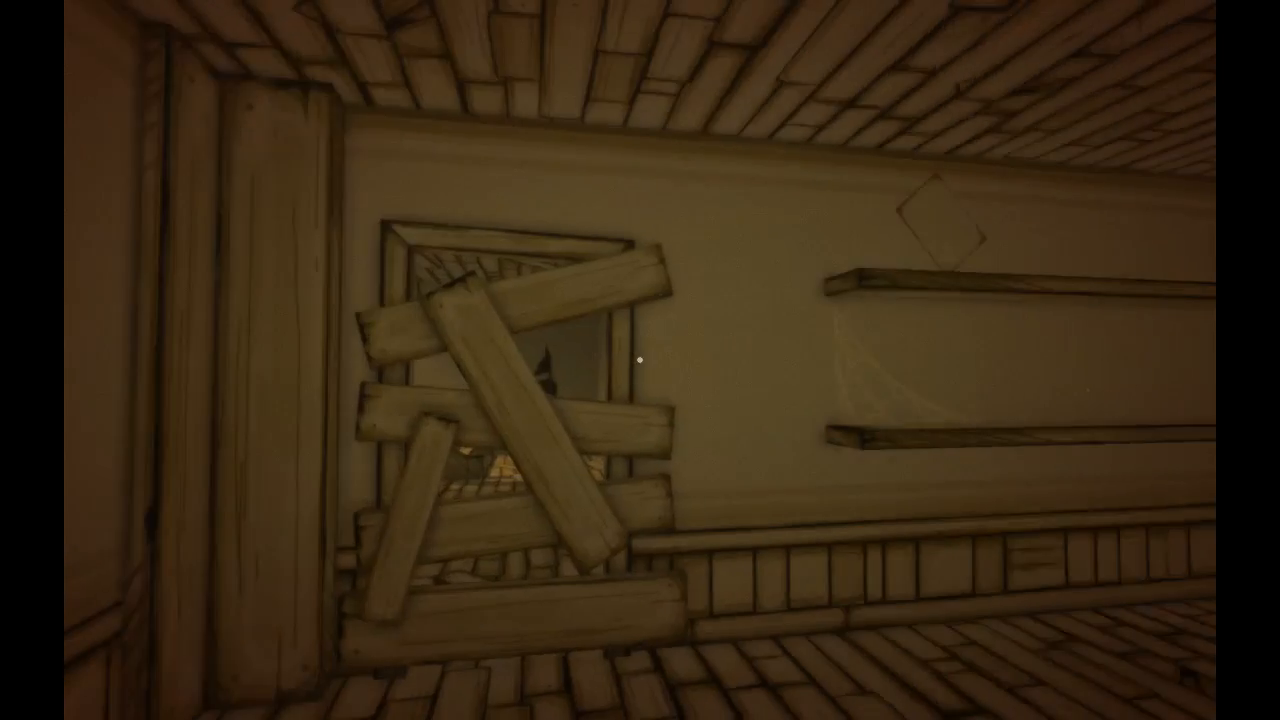
pyautogui.moveTo(640, 360)
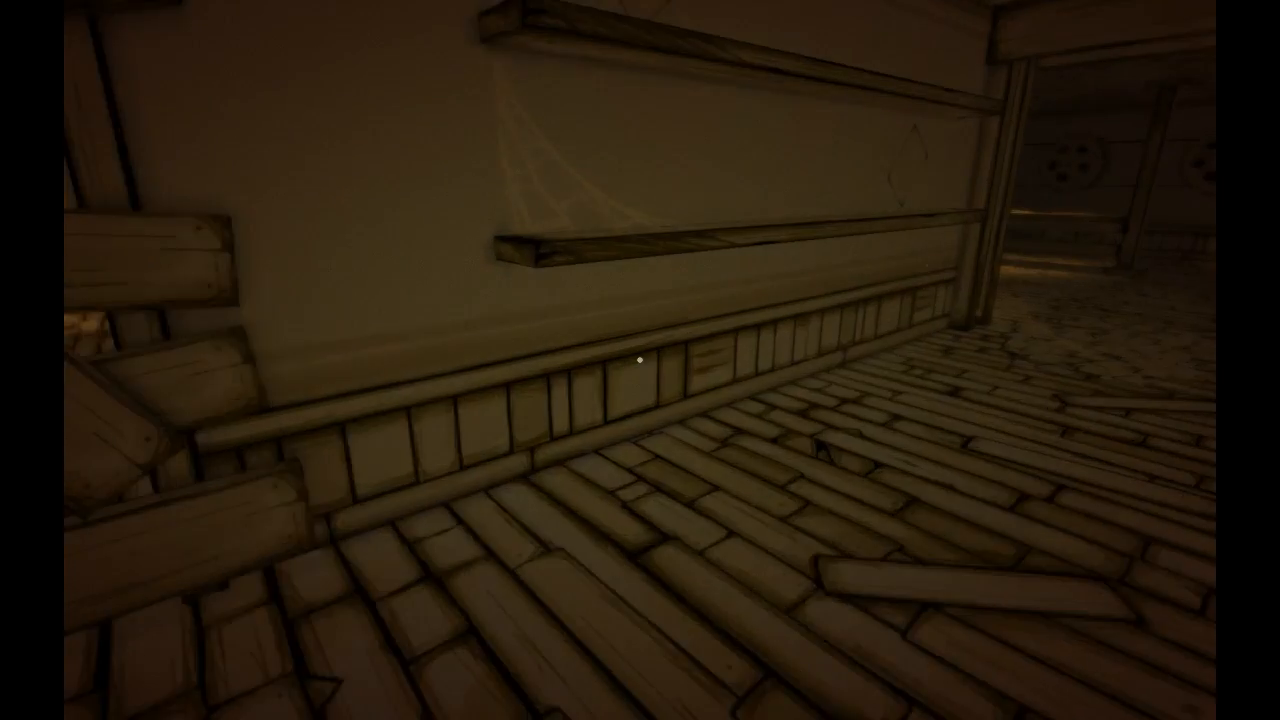
pyautogui.moveTo(640, 360)
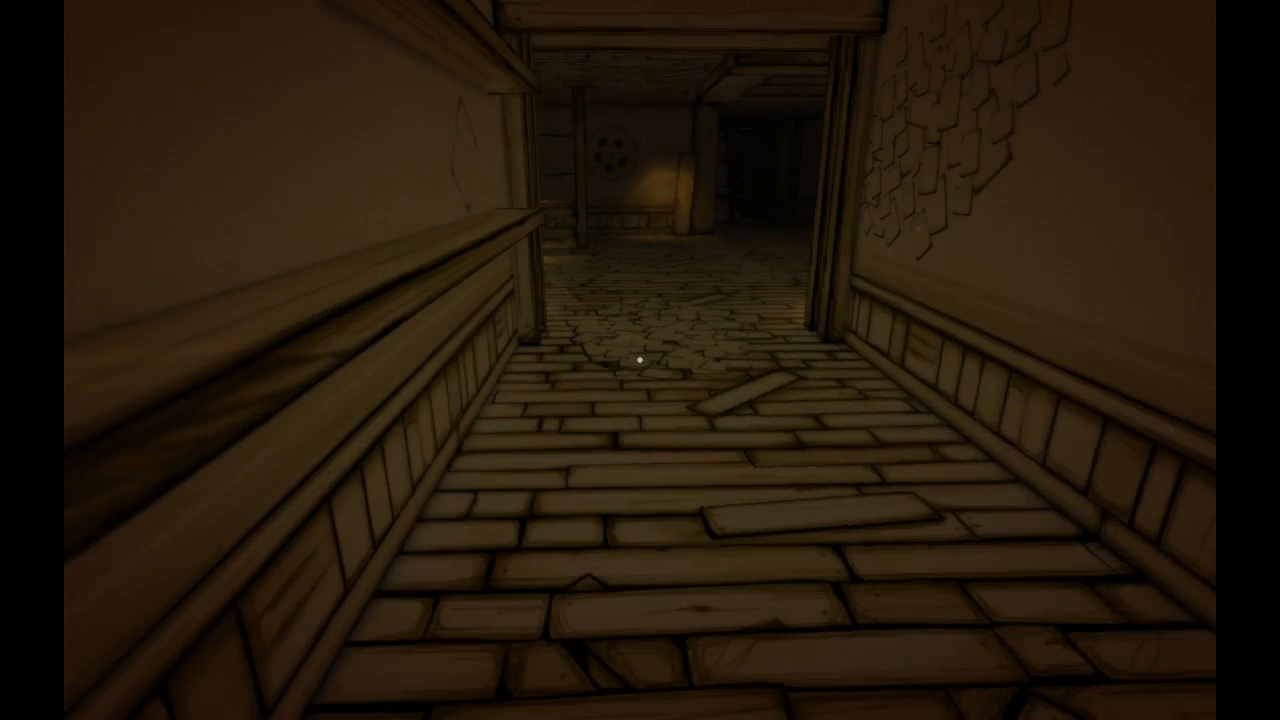
# - Walk forward past the boarded doorway into the room with scattered chairs
pyautogui.press('W')
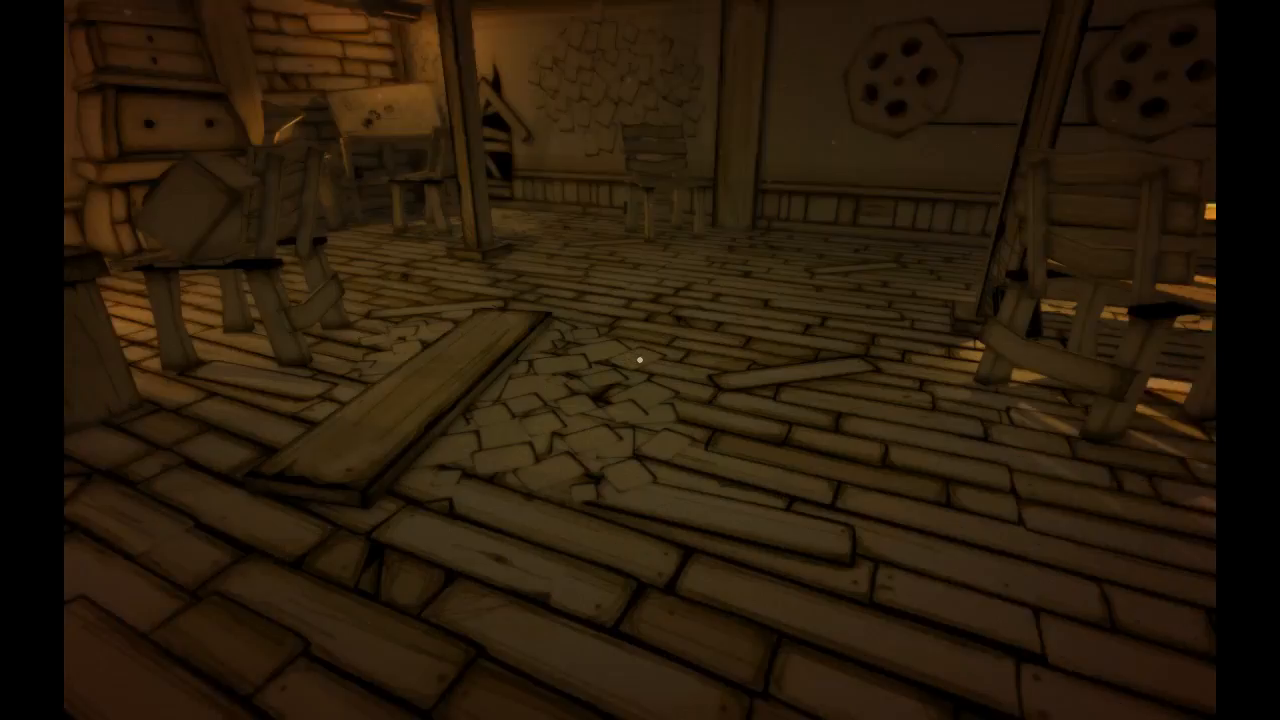
pyautogui.moveTo(640, 360)
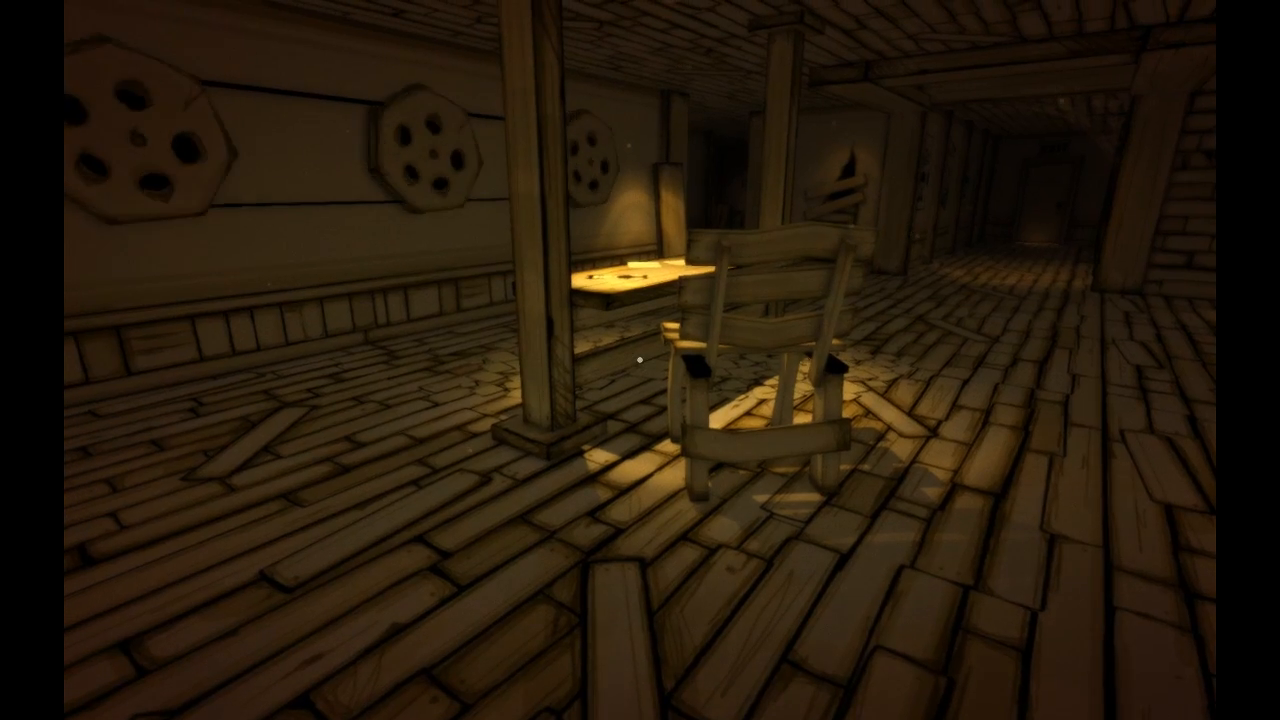
pyautogui.moveTo(640, 360)
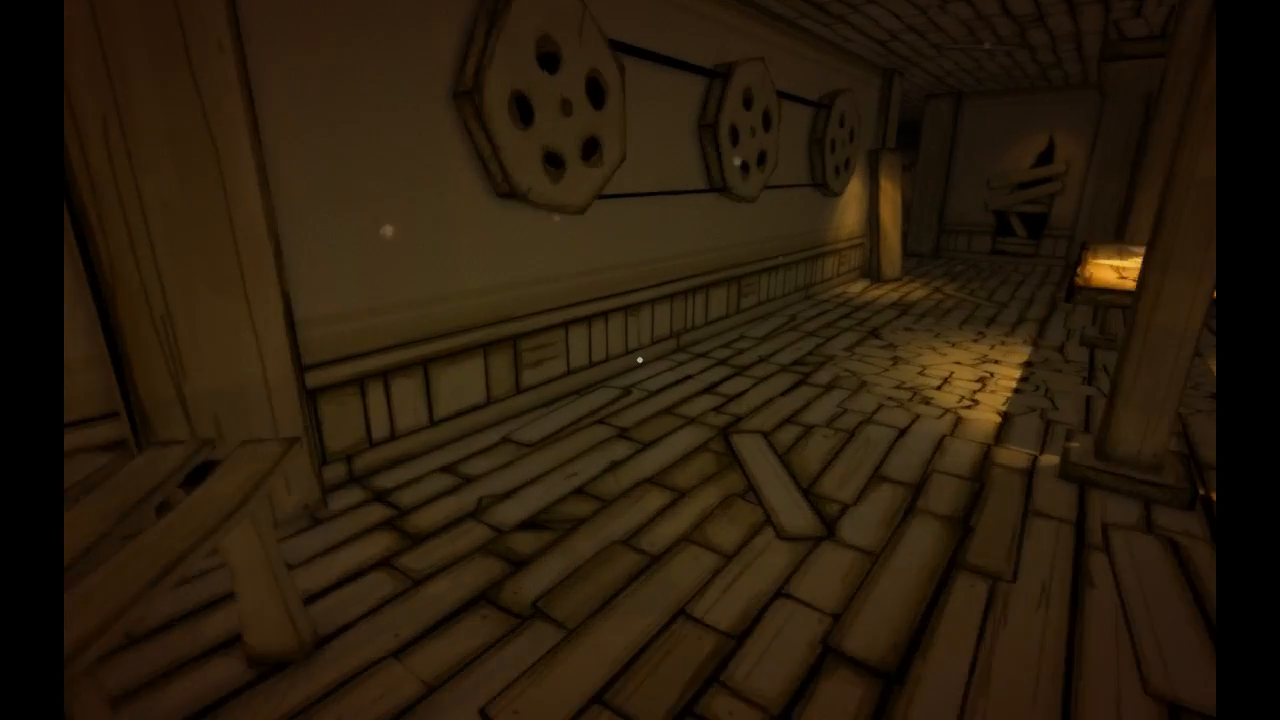
pyautogui.moveTo(640, 360)
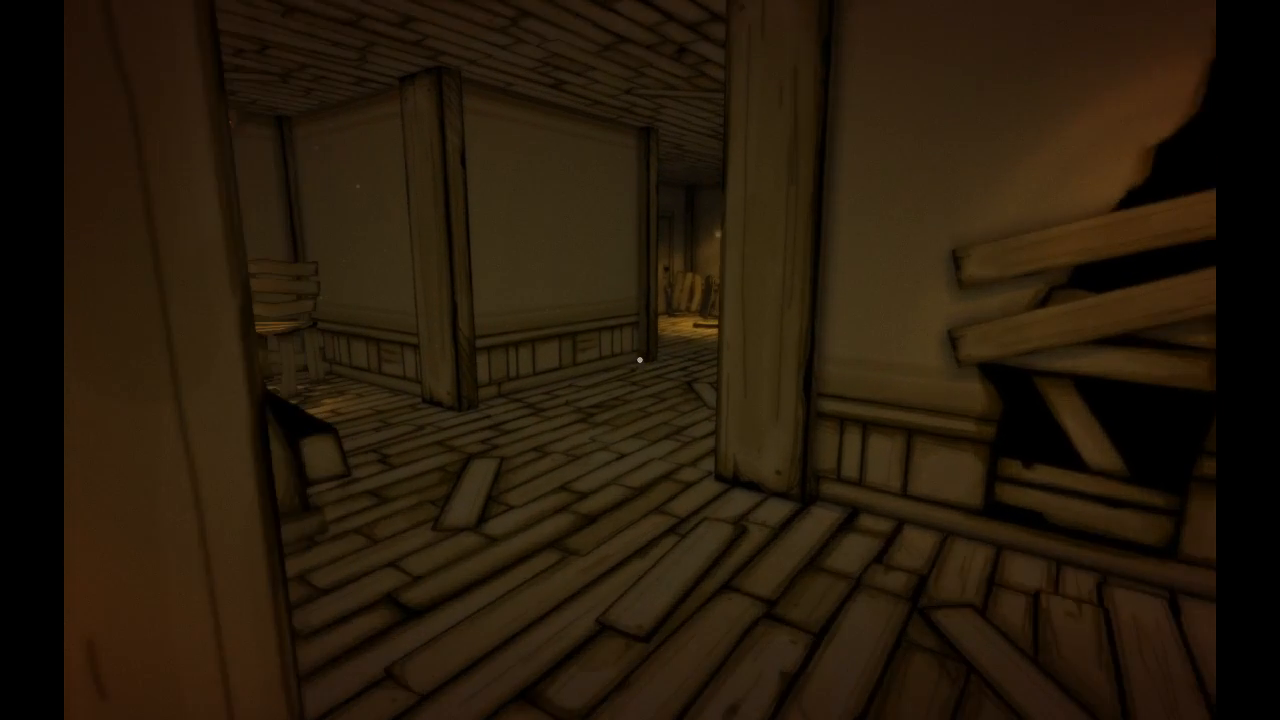
pyautogui.moveTo(640, 360)
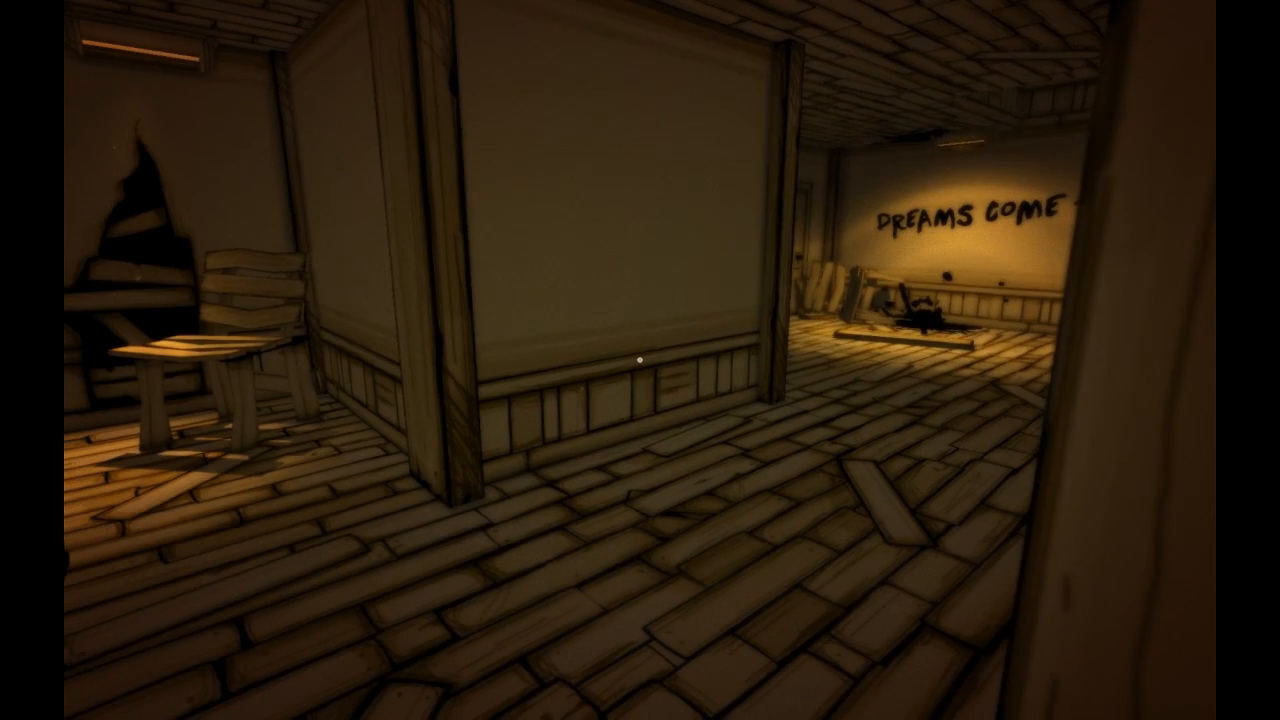
pyautogui.moveTo(640, 360)
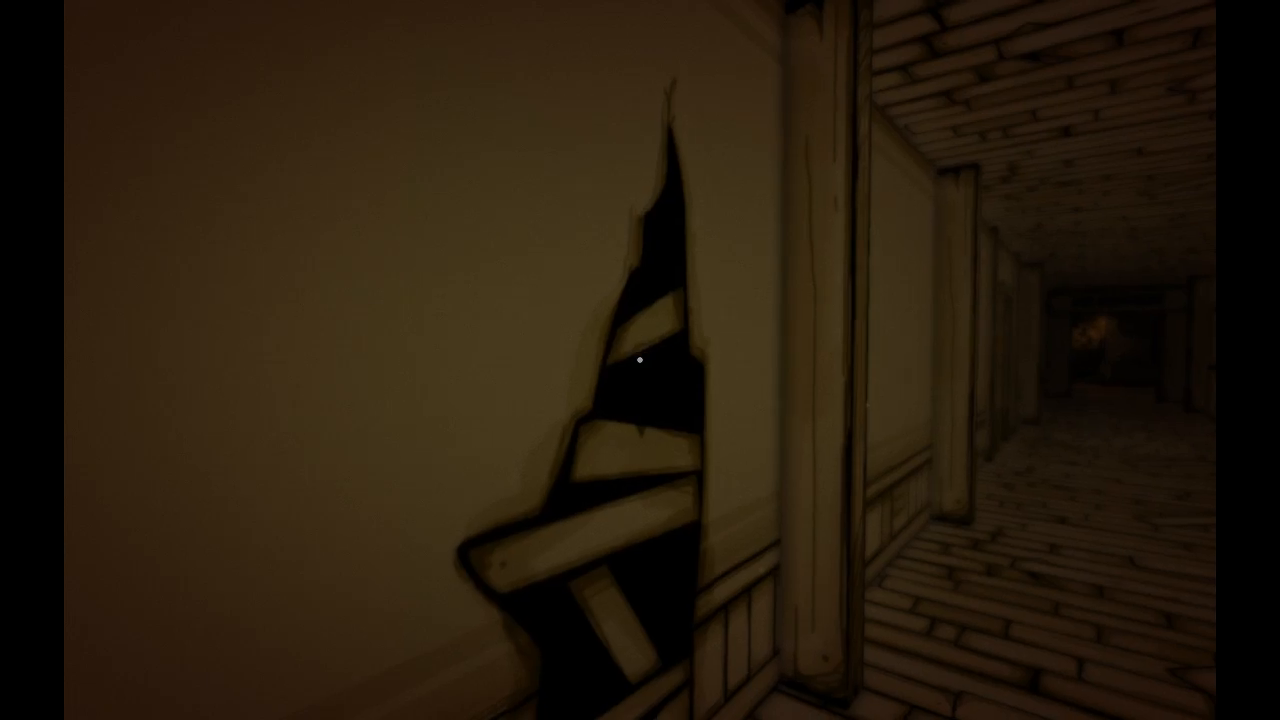
pyautogui.moveTo(640, 360)
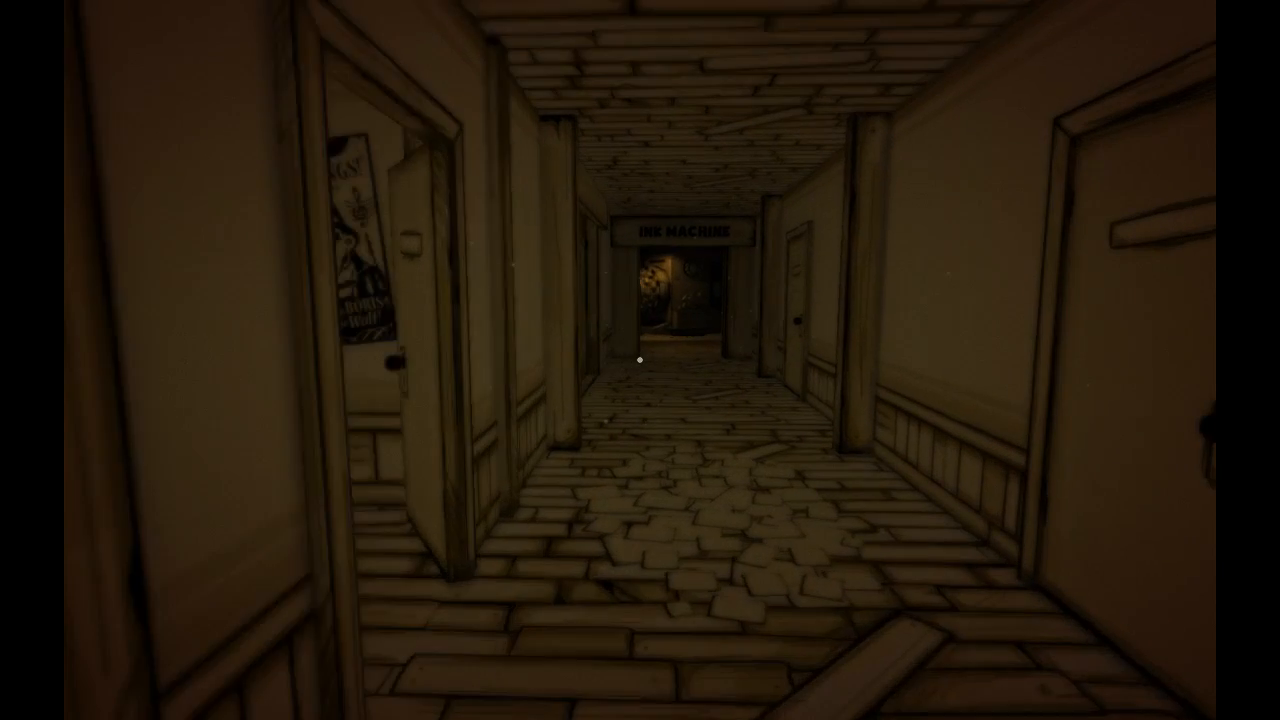
pyautogui.press('w')
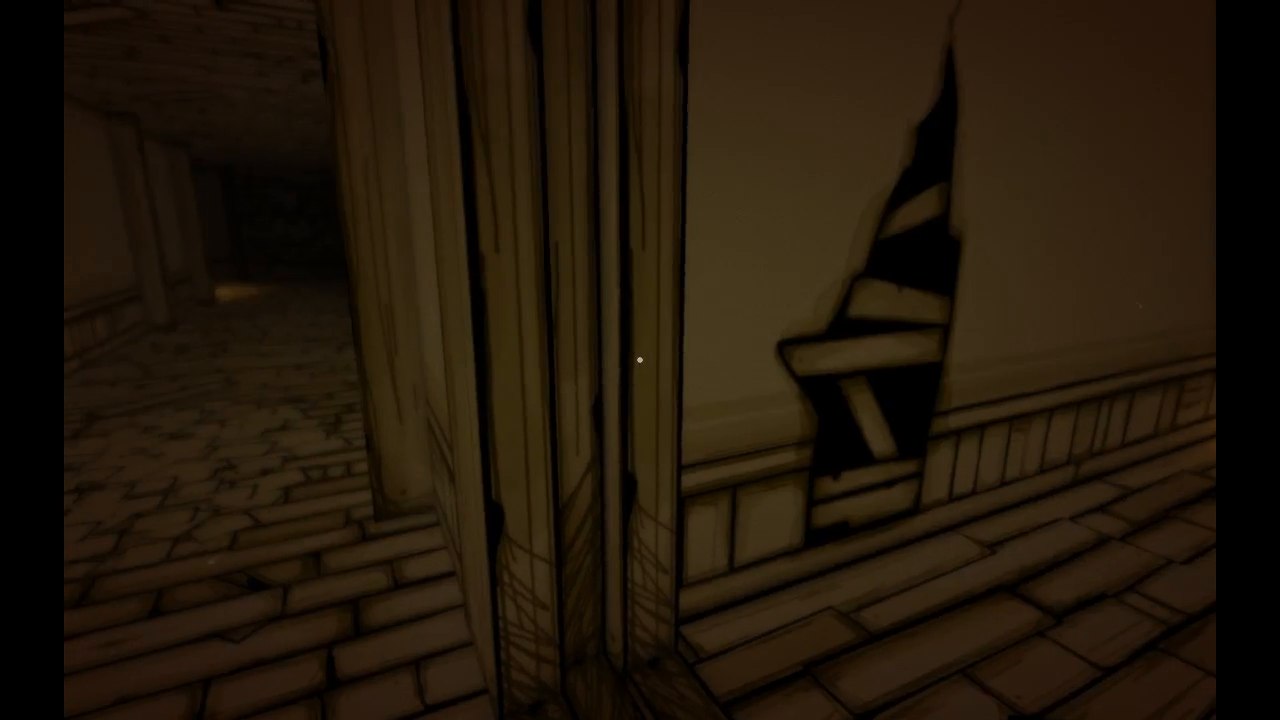
pyautogui.moveTo(640, 360)
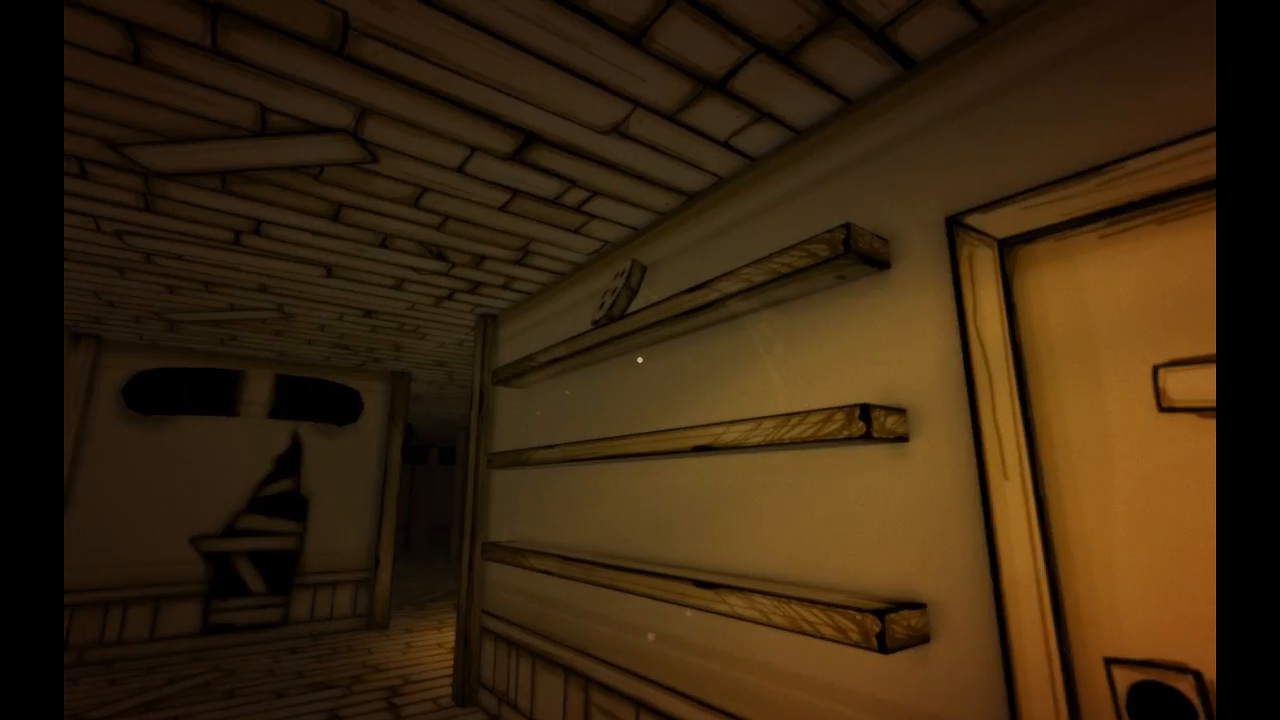
pyautogui.moveTo(640, 360)
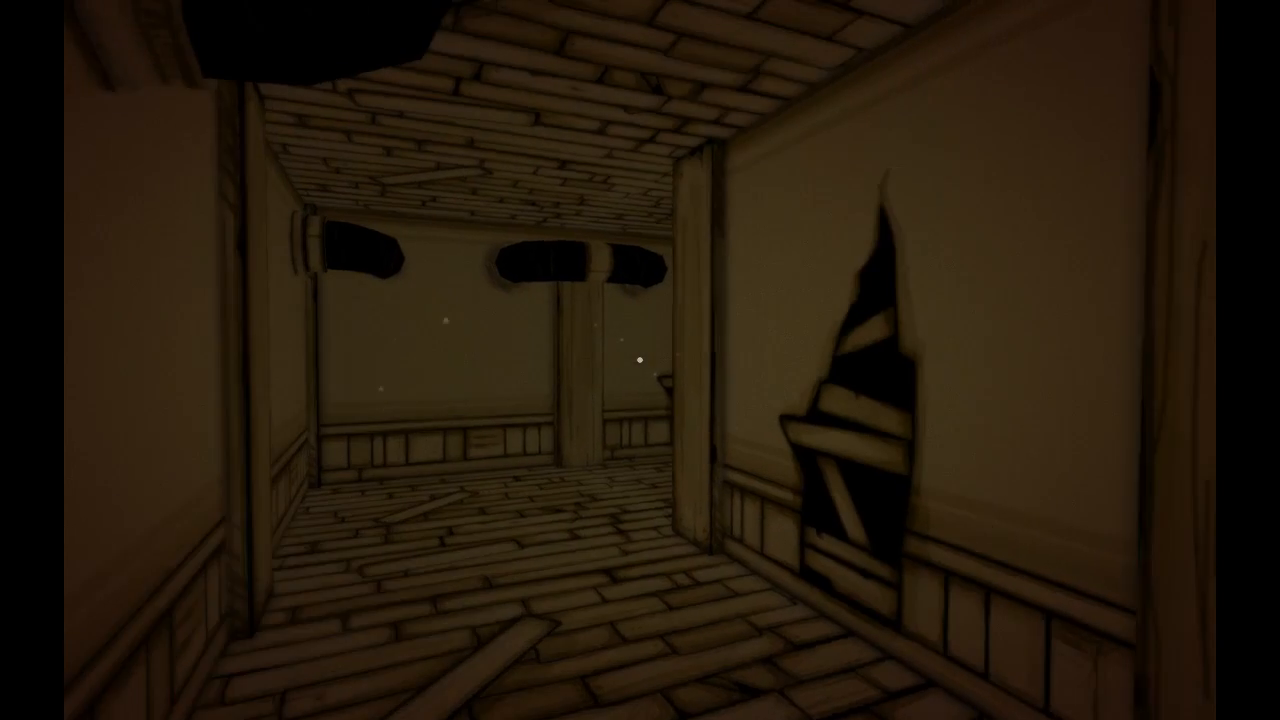
pyautogui.moveTo(640, 360)
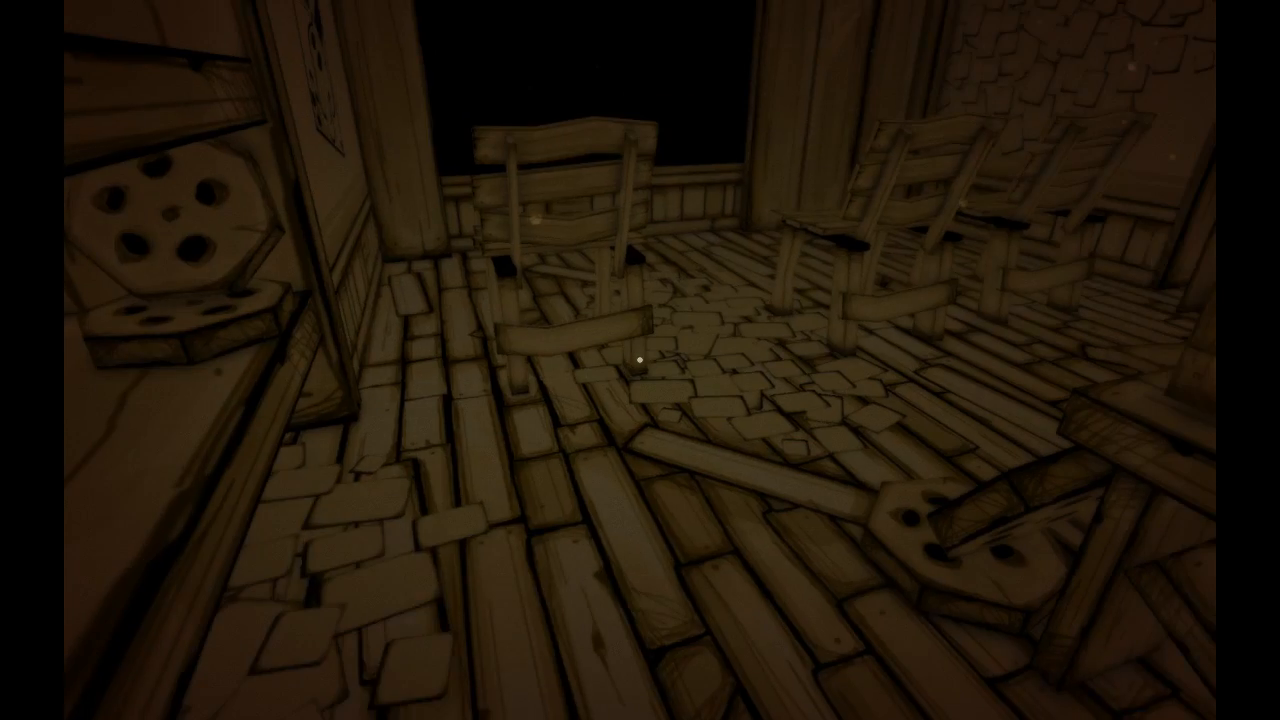
pyautogui.moveTo(640, 360)
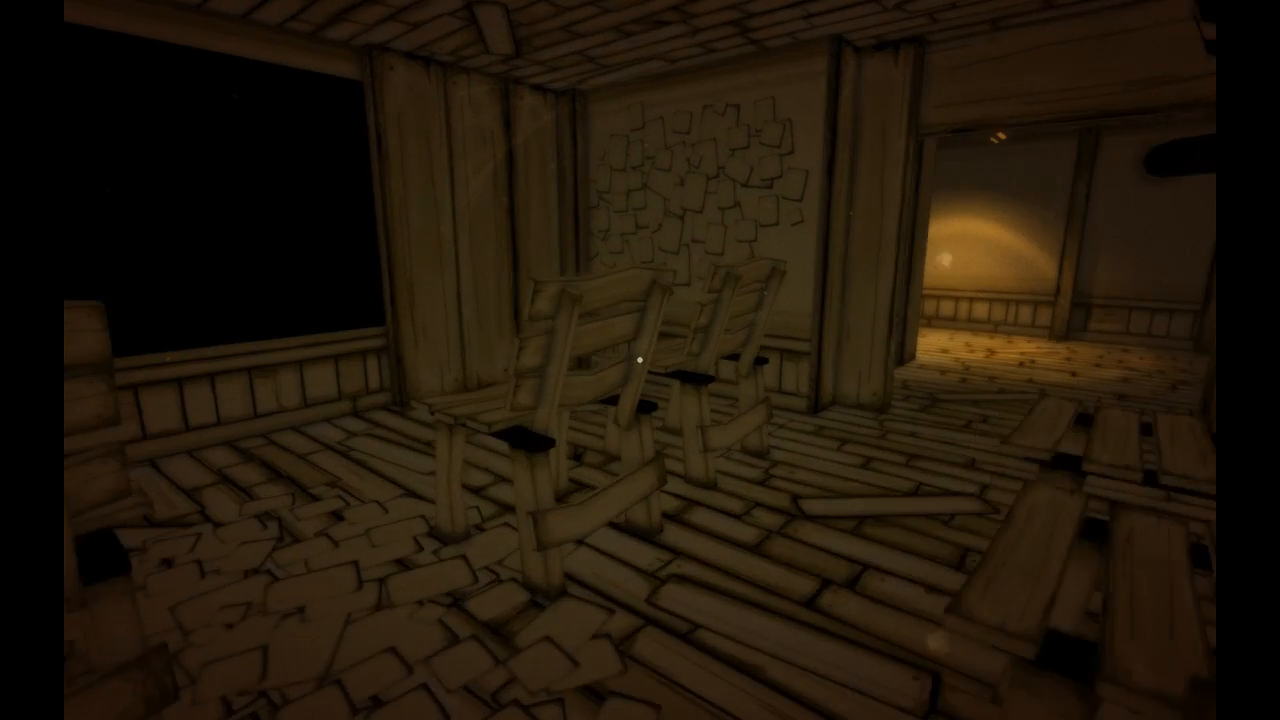